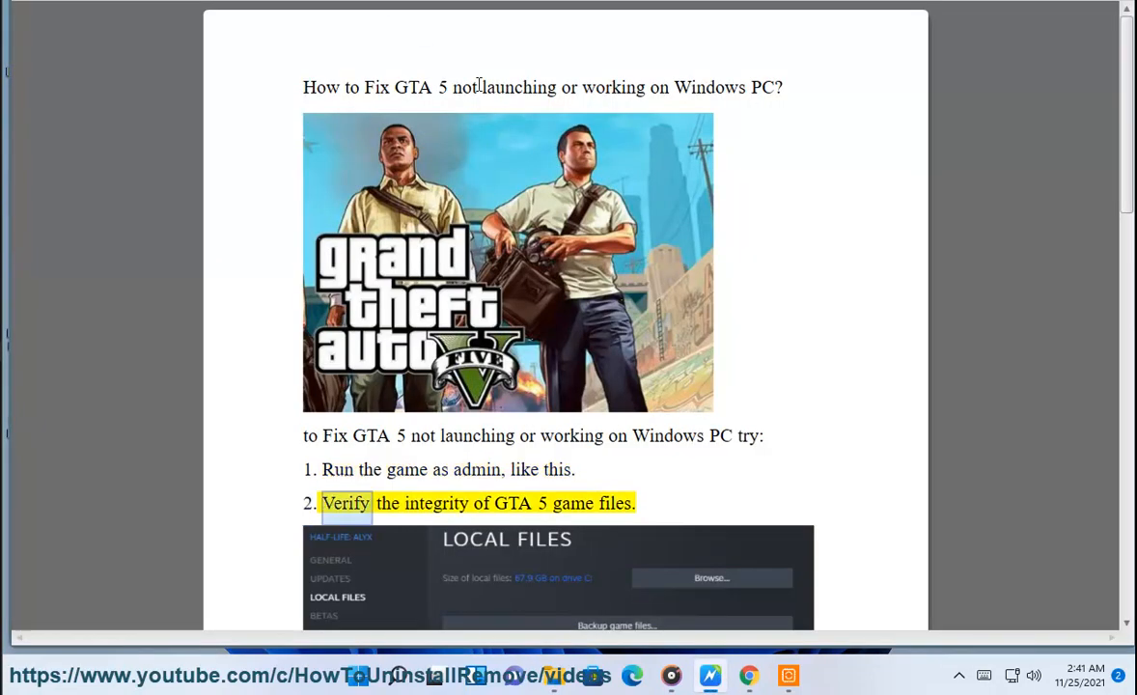
Scroll to steps 2–3, tick Remember my password in Steam Login, and close the window
scroll(down, 3)
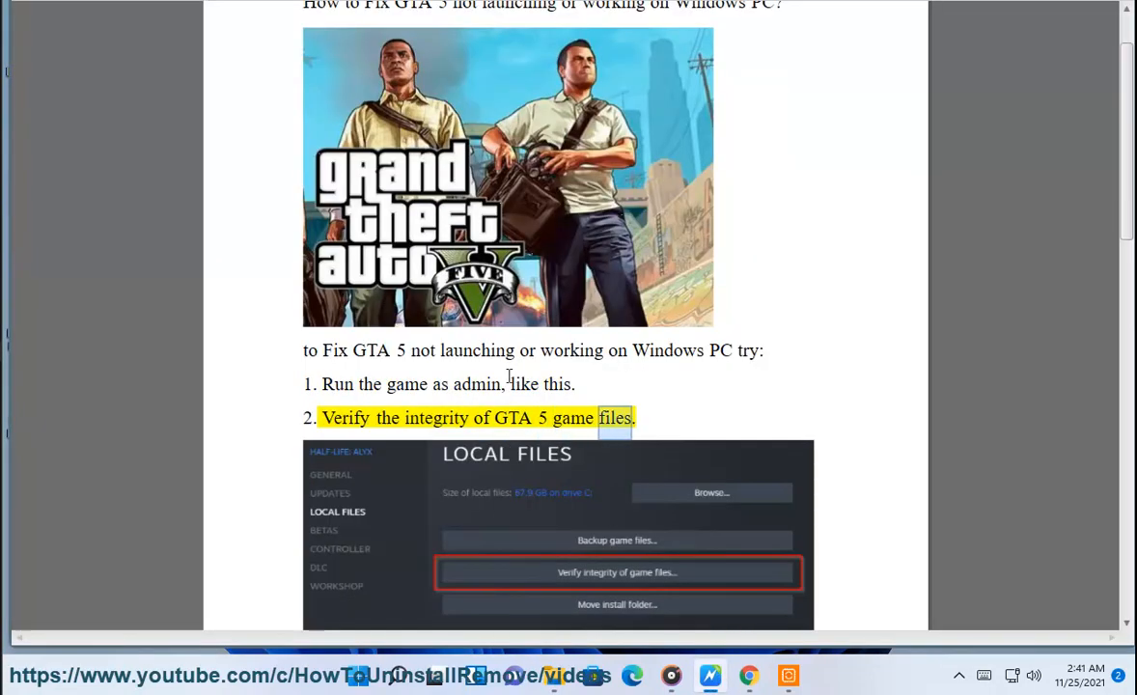
scroll(down, 3)
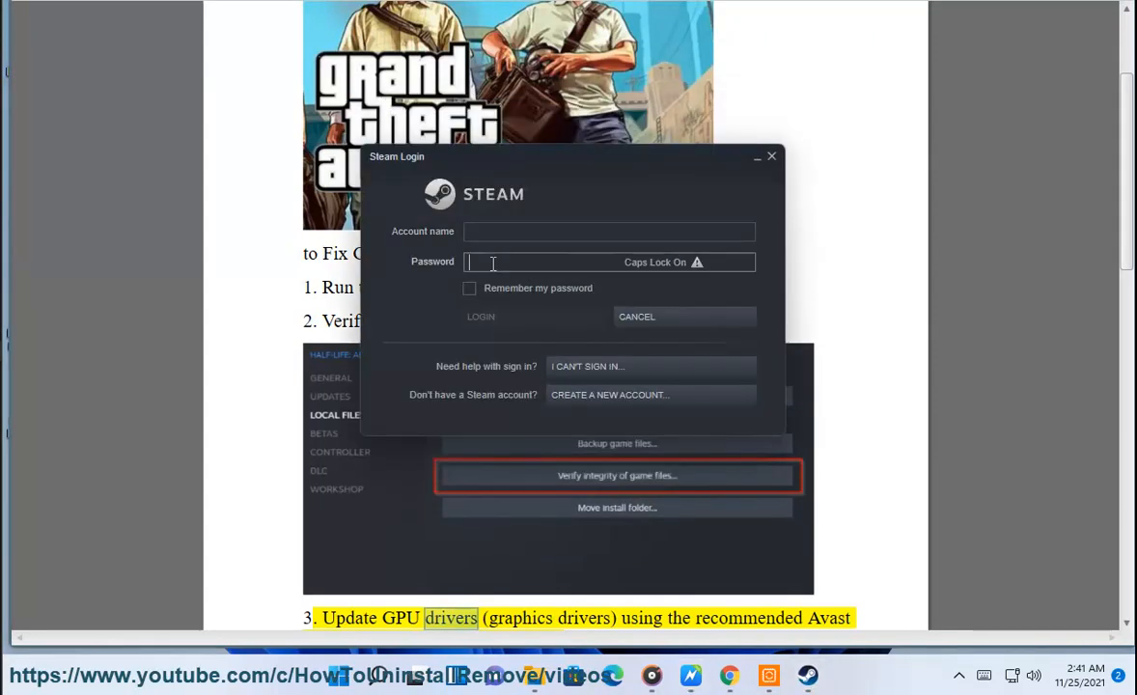
click(469, 288)
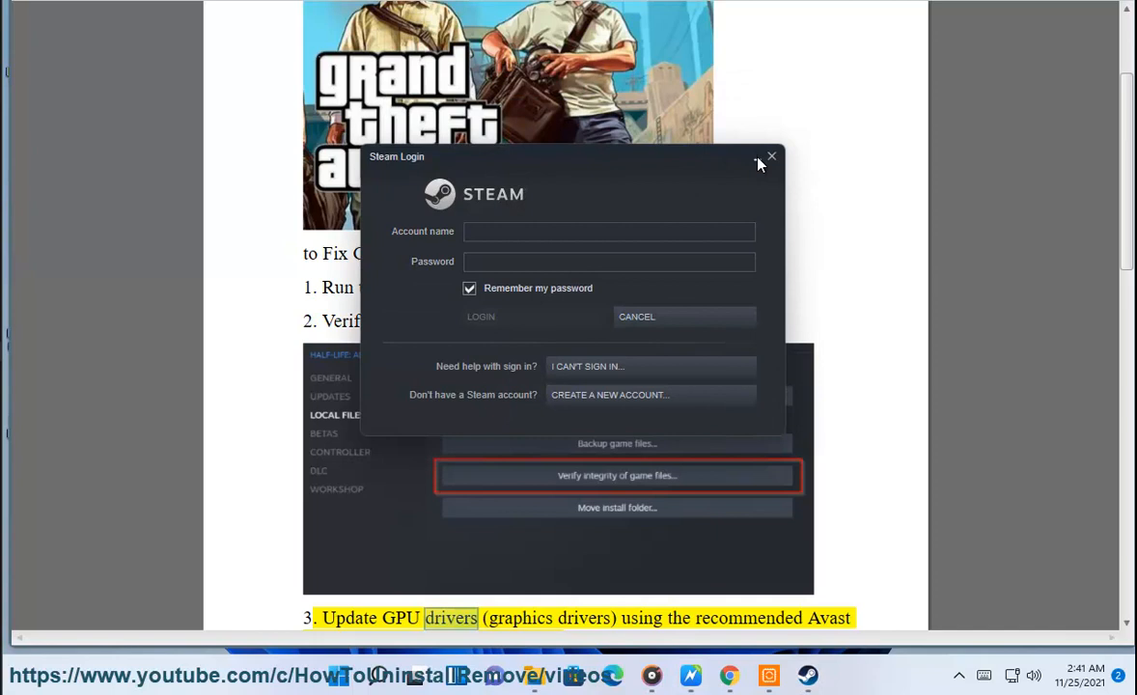
click(772, 154)
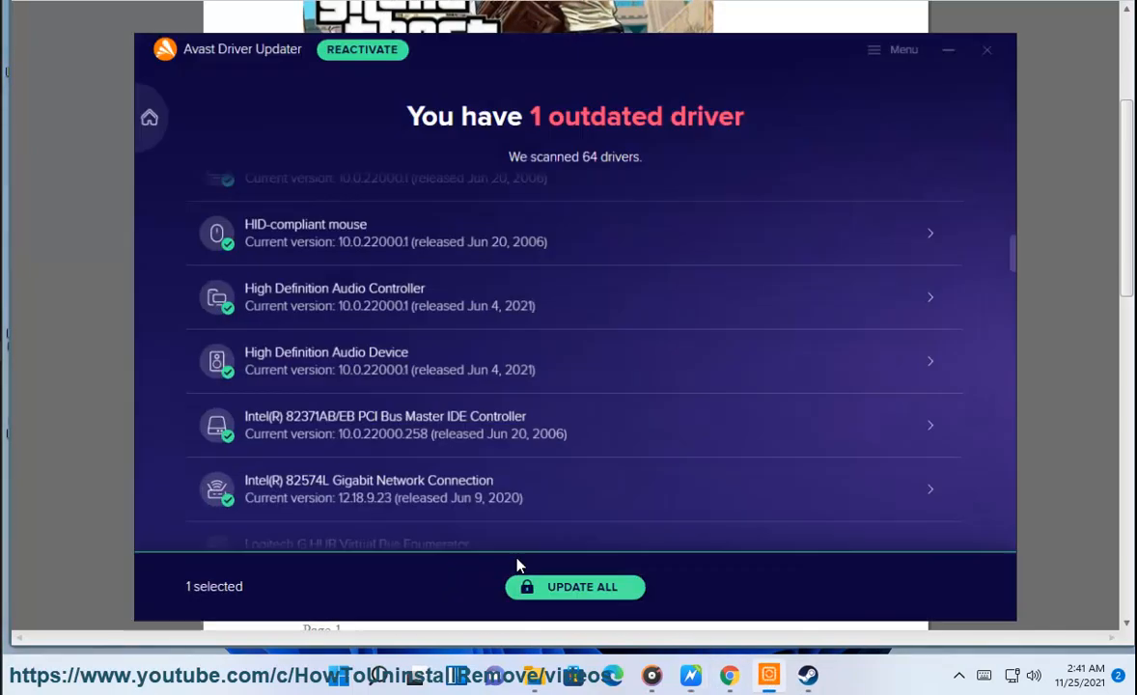
Close Avast Driver Updater, select 'Visual C++' in step 4, and bring up Chrome
click(150, 118)
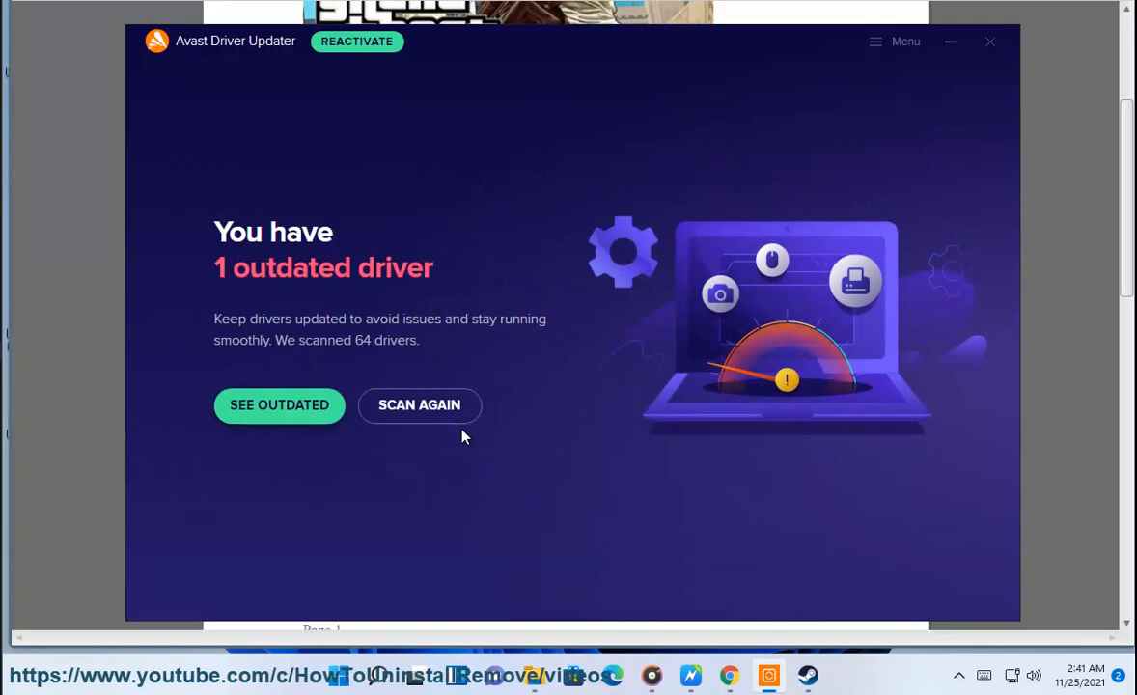
click(419, 405)
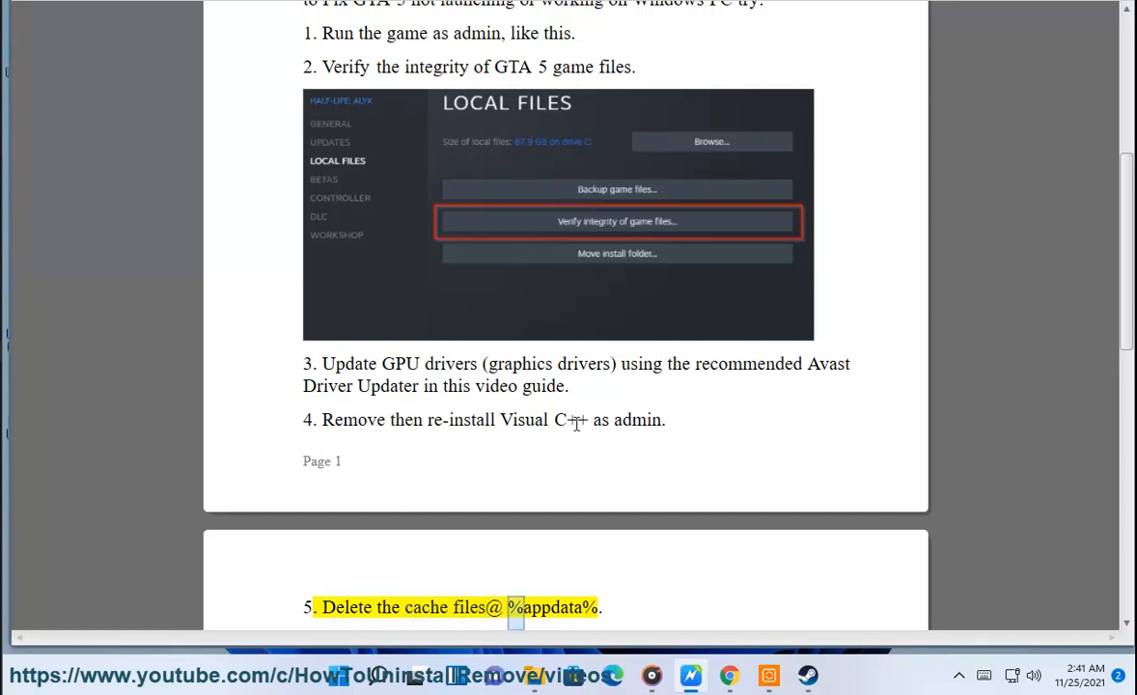
double_click(543, 421)
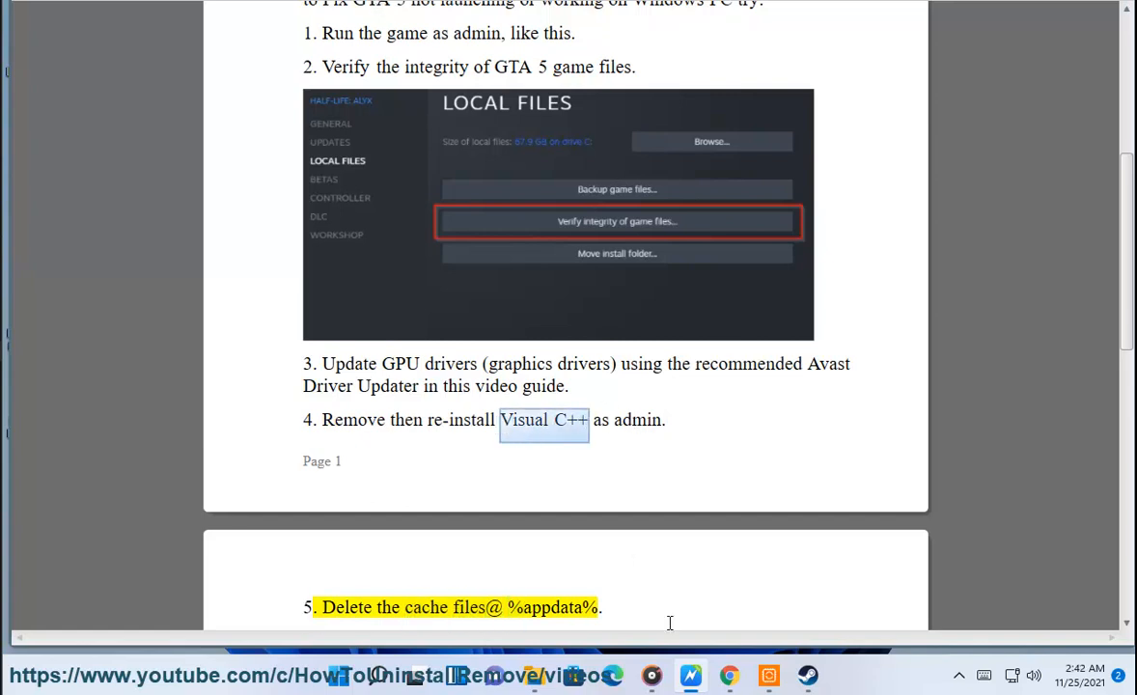
click(729, 676)
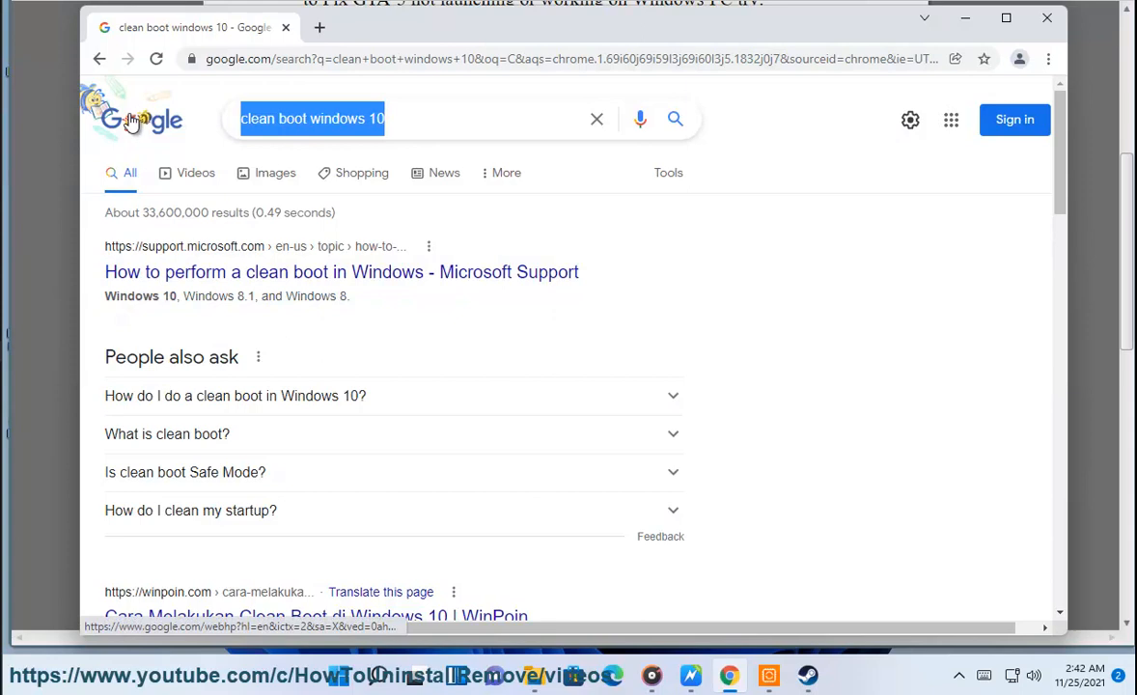
Search Google for 'LATEST Visual C++', open Microsoft's Redistributable downloads result, then minimize Chrome
text(LATEST Visual C++)
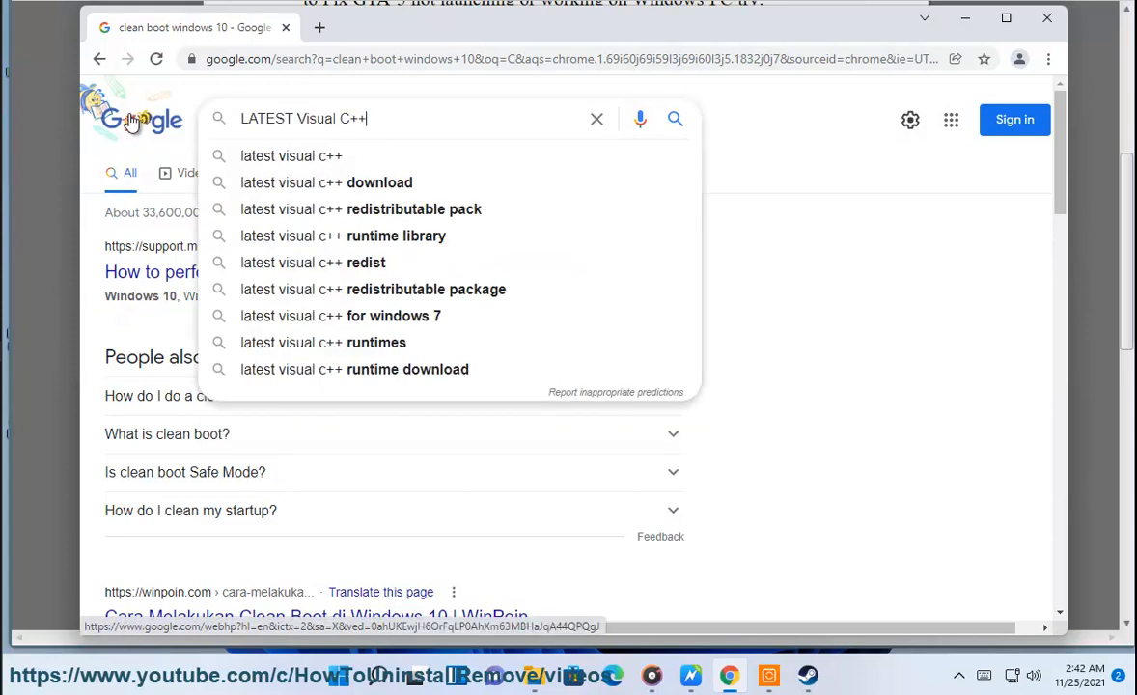
key(Return)
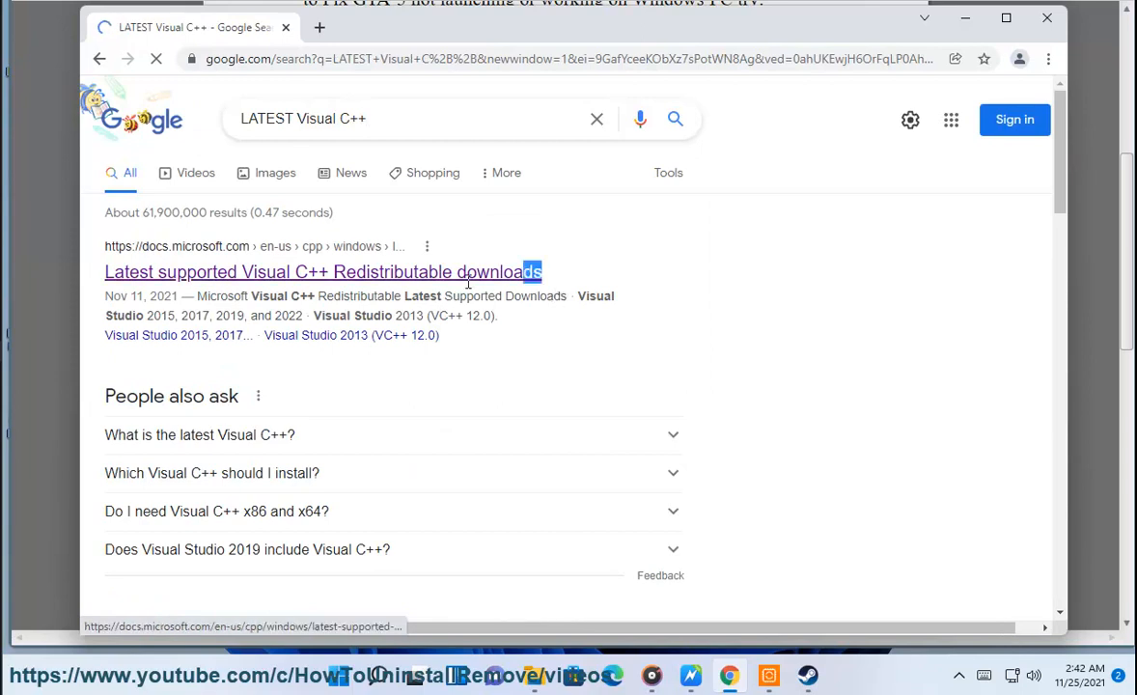
click(321, 270)
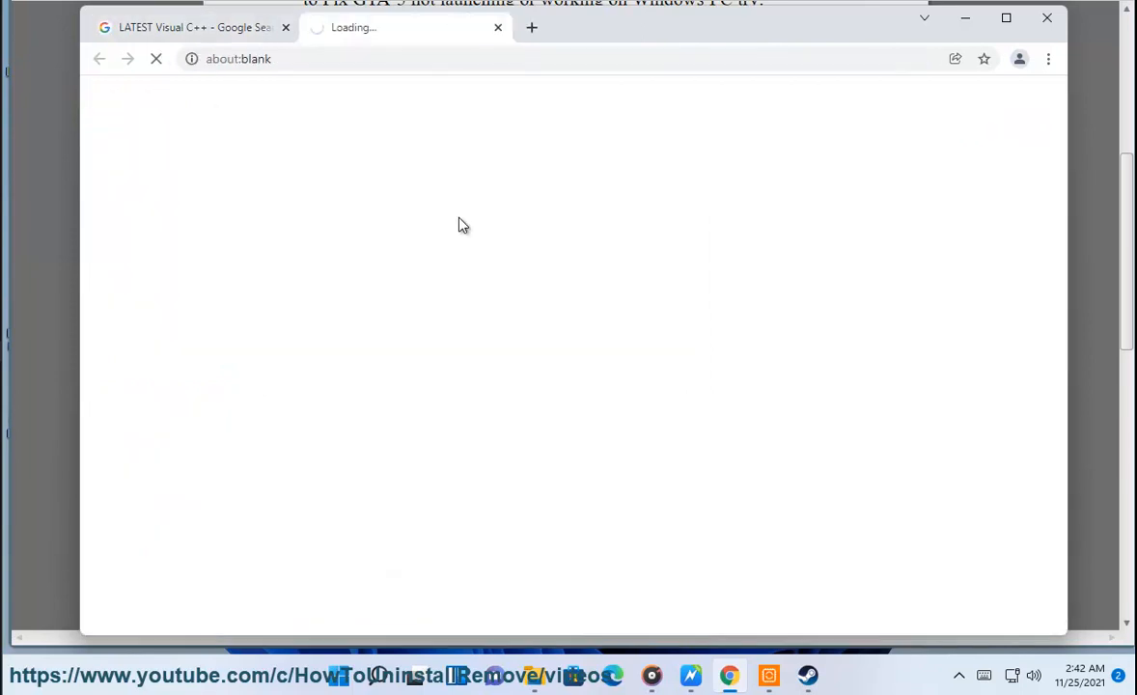
mouse_move(965, 20)
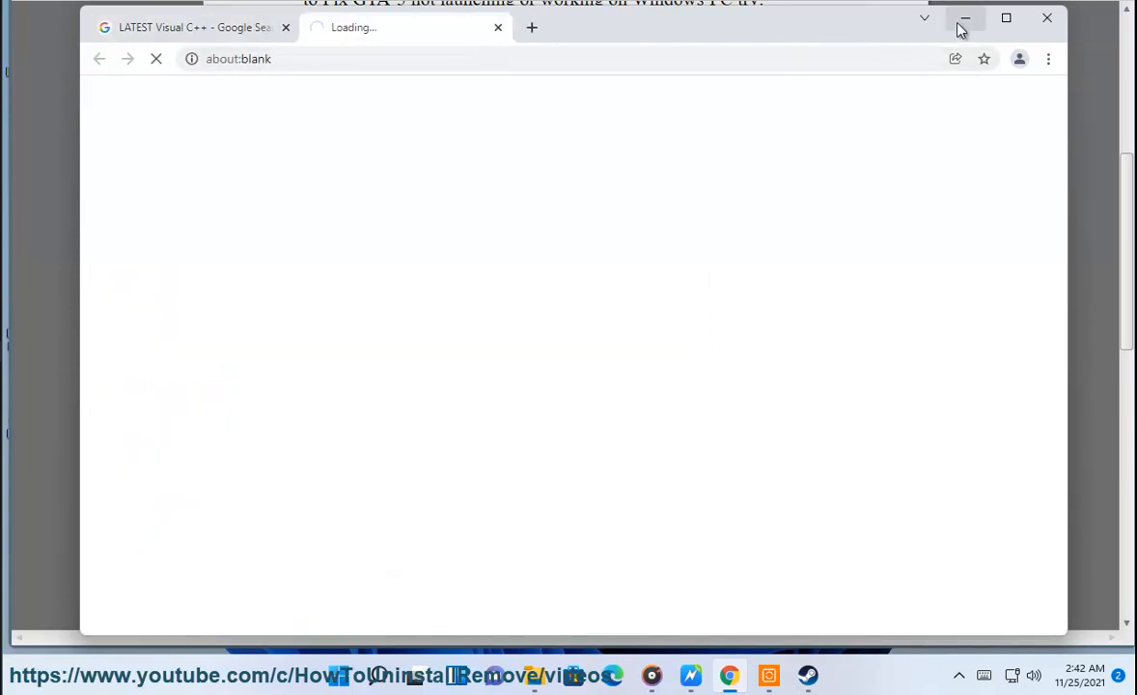
click(963, 17)
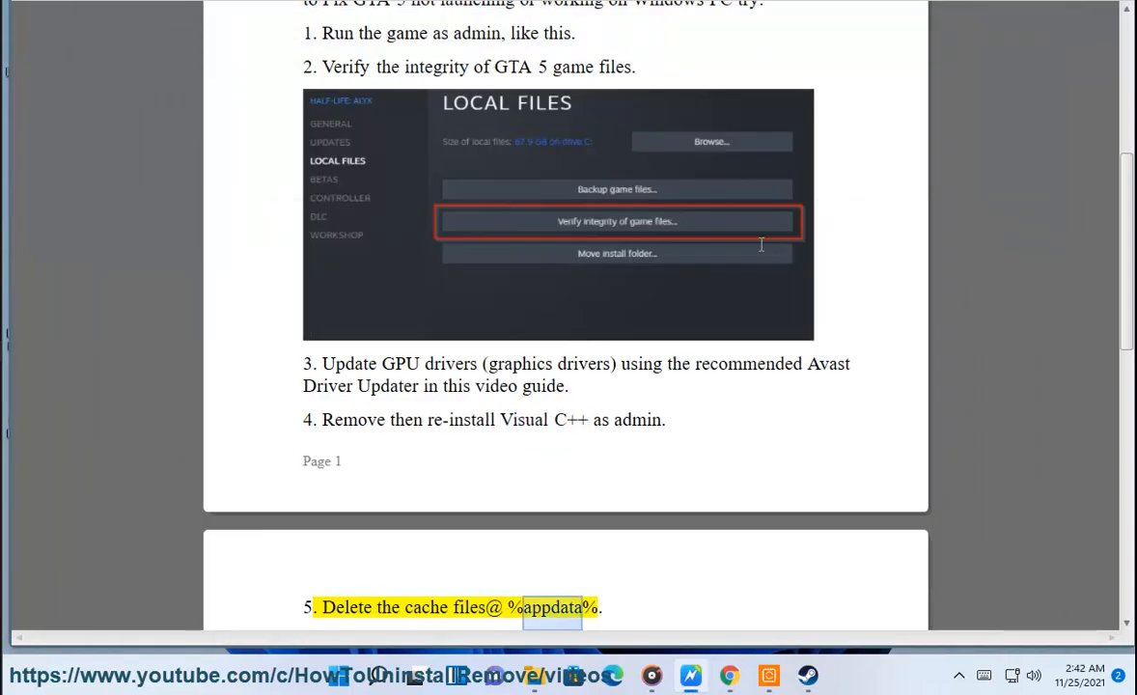
Scroll to step 5 and select the %appdata% path
scroll(down, 3)
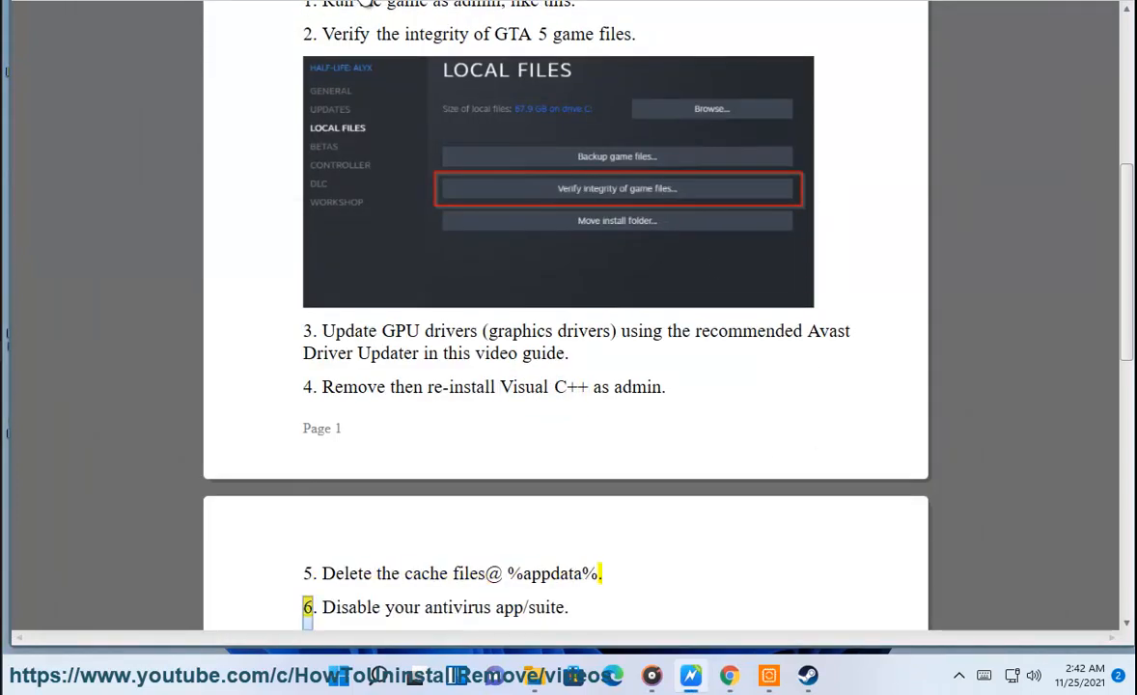
double_click(552, 573)
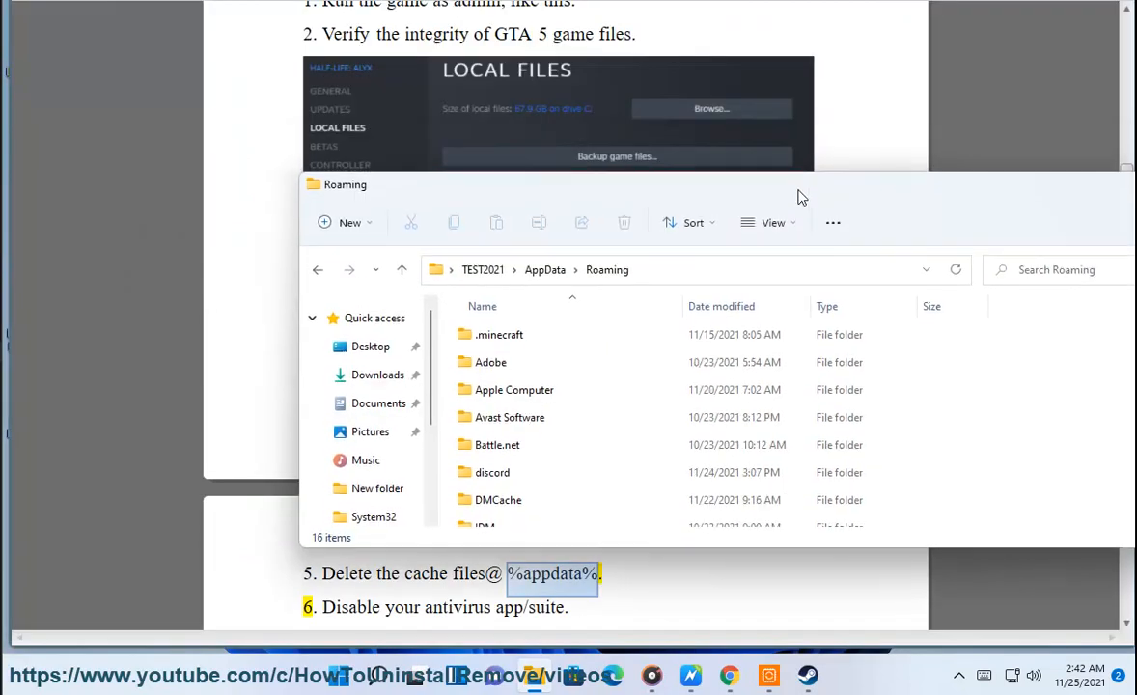
Browse and close the AppData Roaming folder, then scroll the guide to step 6
click(483, 463)
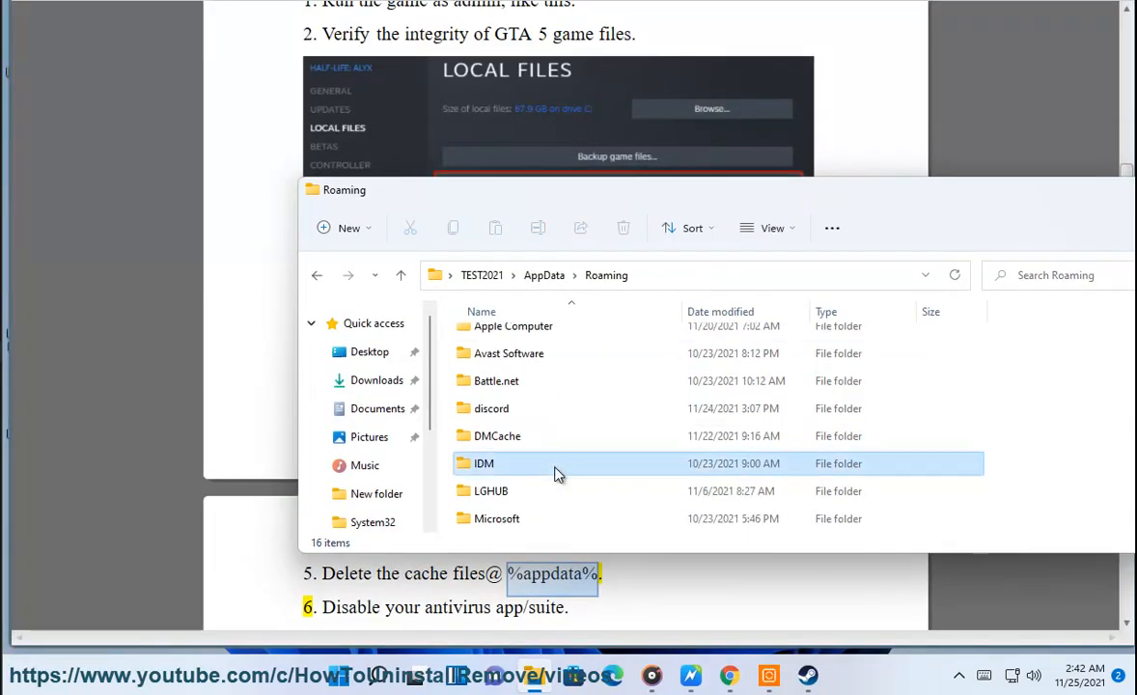
click(483, 463)
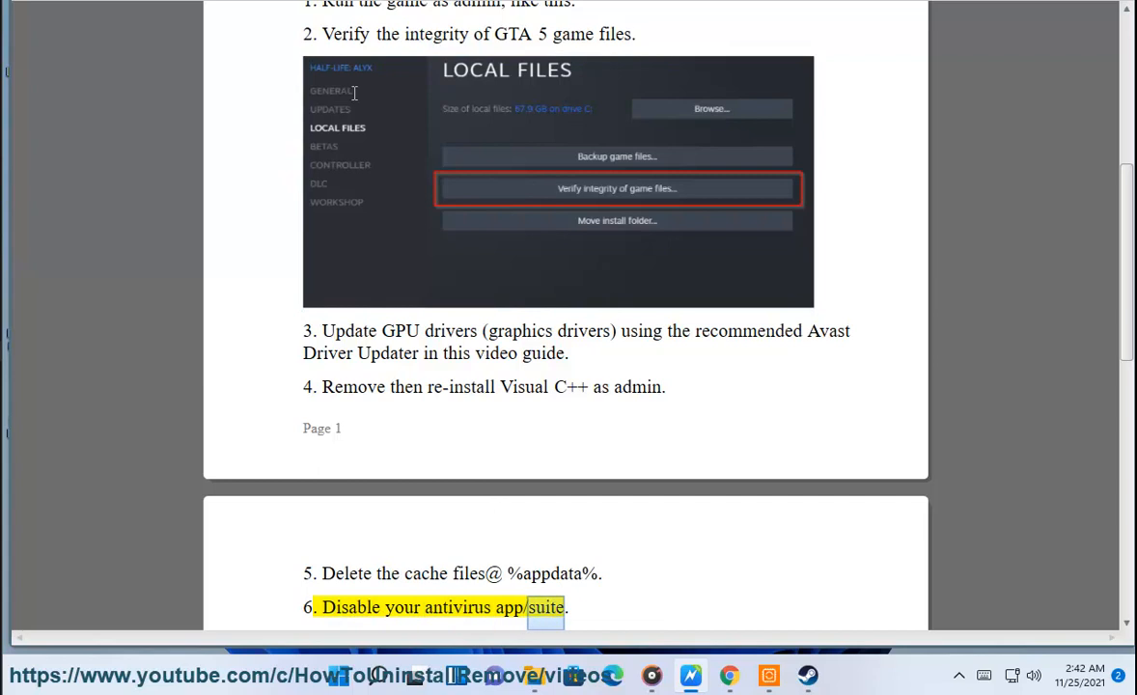
scroll(down, 3)
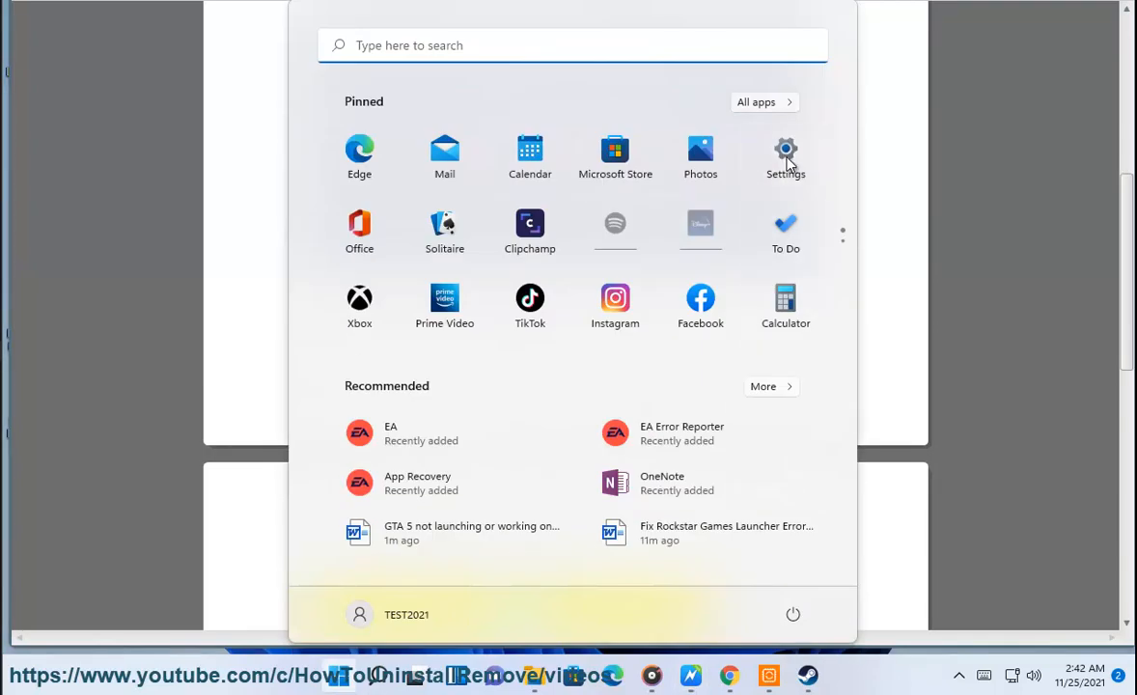
Reach Virus & threat protection settings via Privacy & security and approve the UAC prompt
click(783, 157)
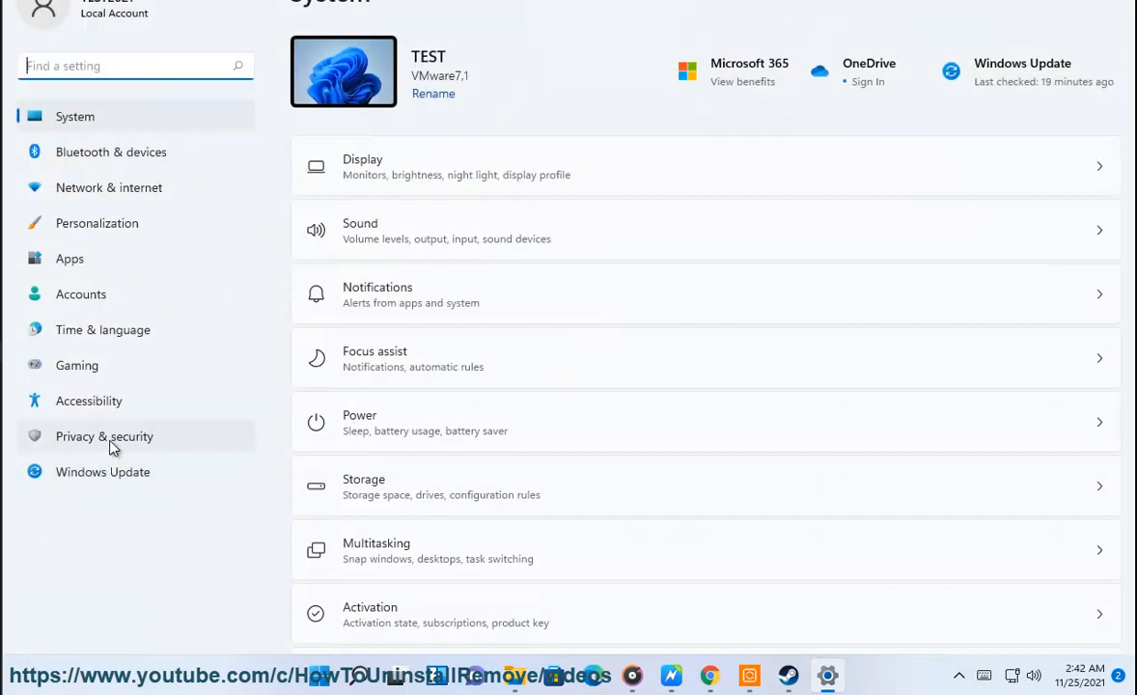
click(105, 437)
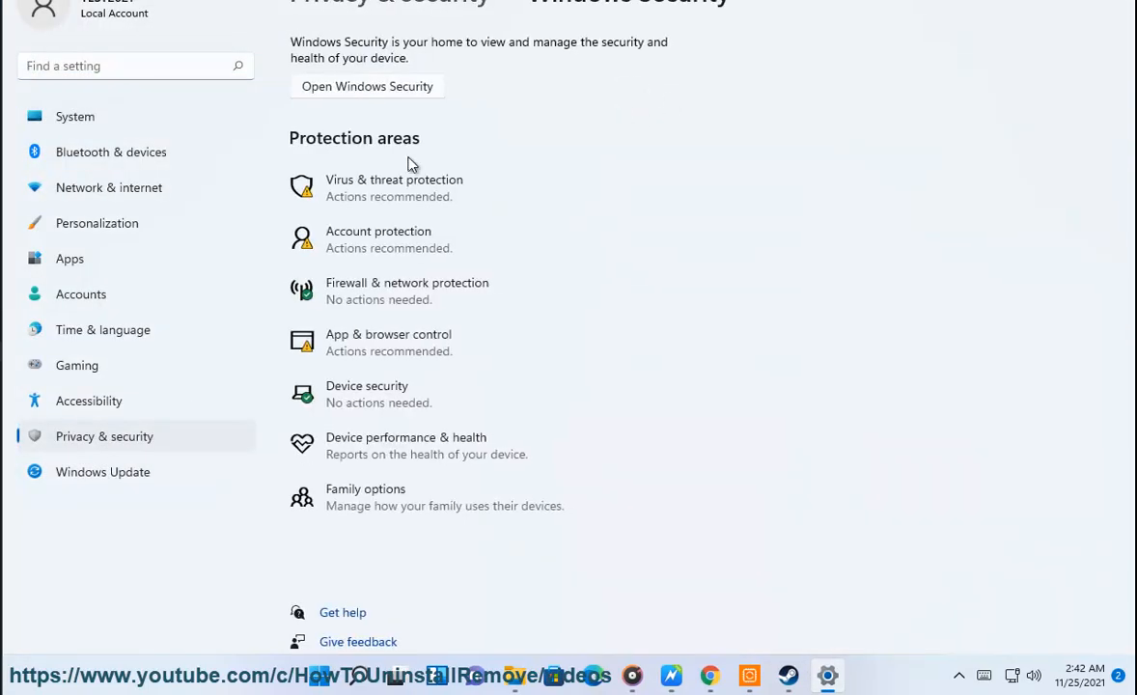
click(393, 180)
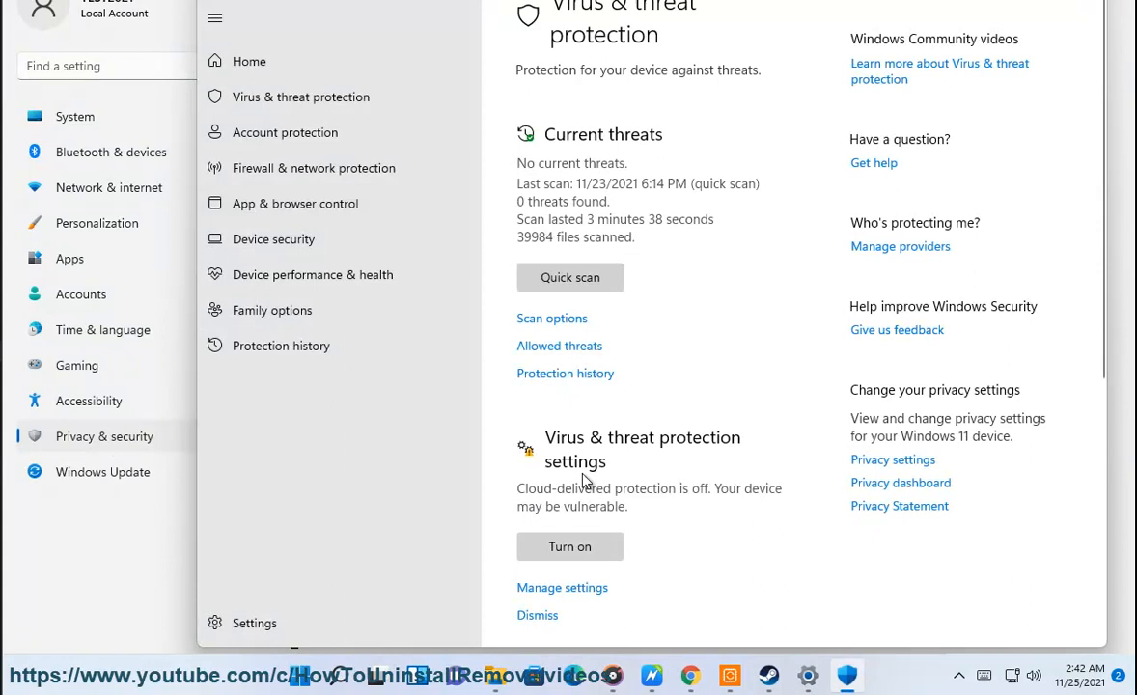
click(562, 587)
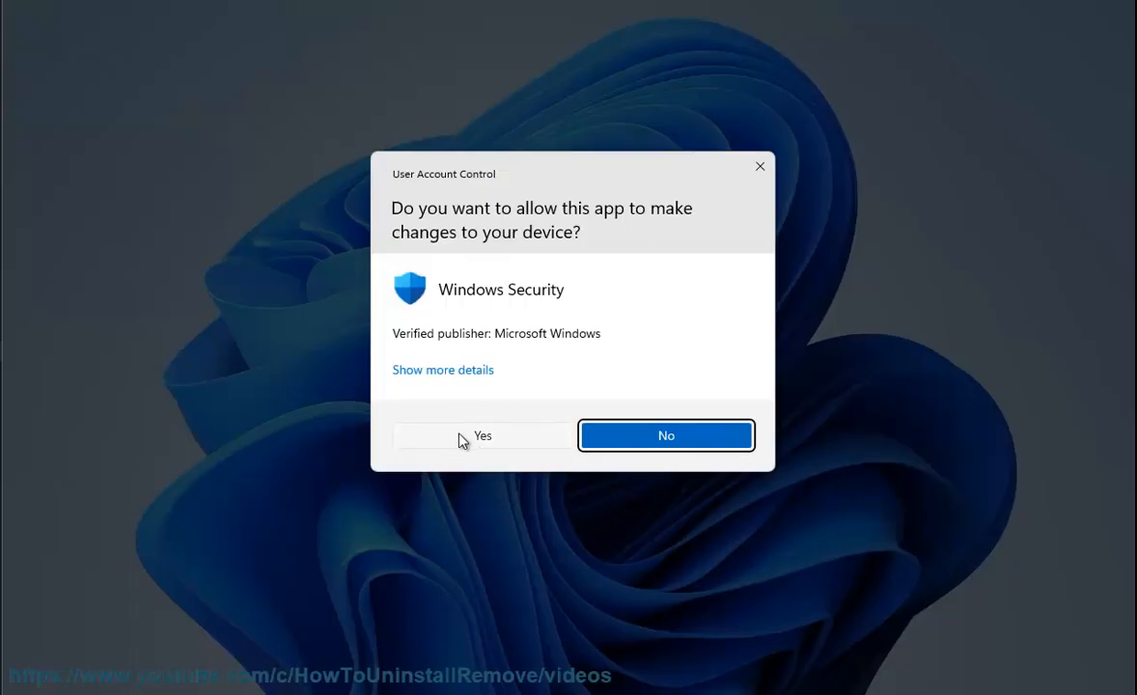
click(482, 436)
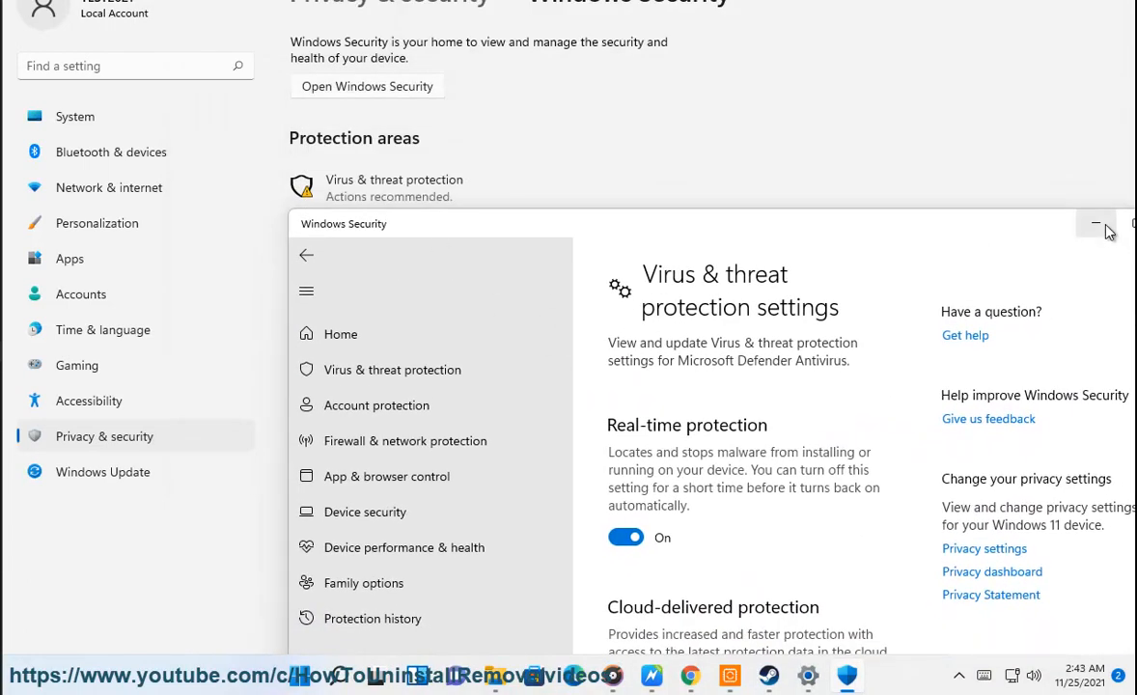
Minimize Windows Security, scroll to step 7, and search Windows for 'Device Manager'
click(1096, 224)
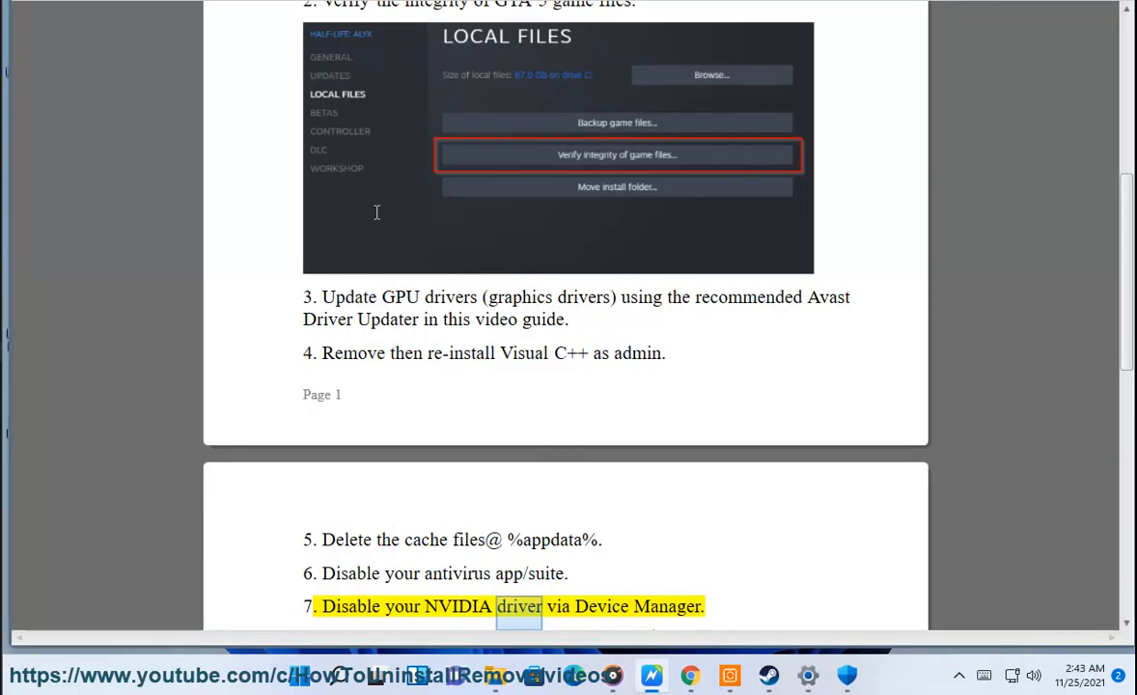
scroll(down, 3)
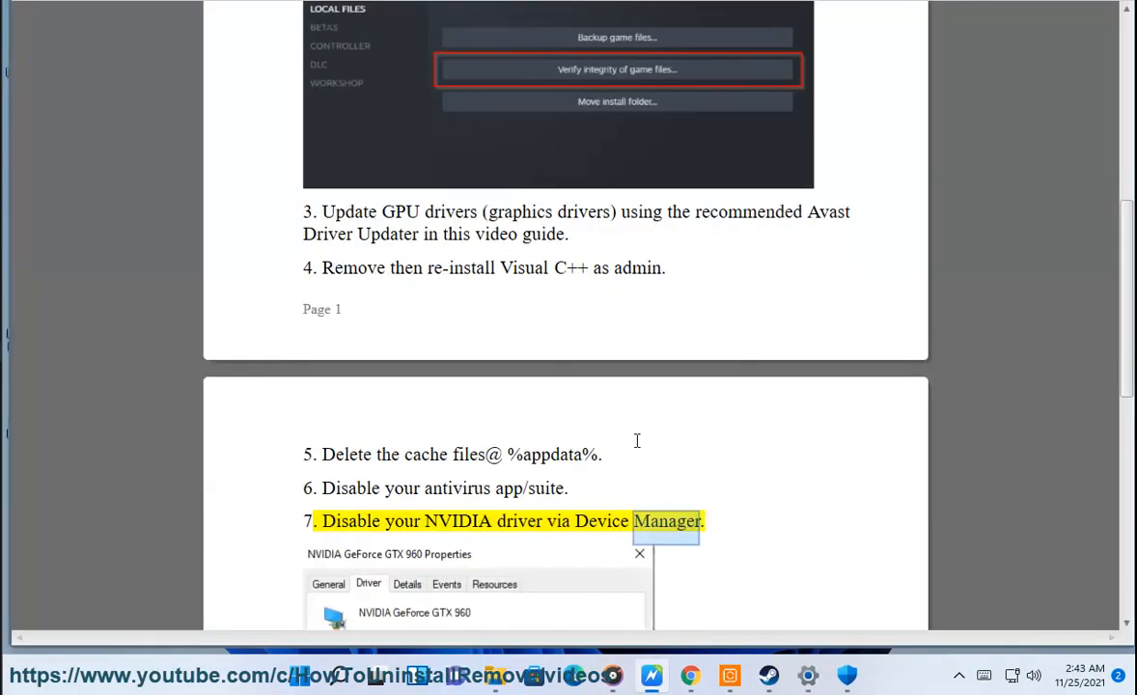
scroll(down, 3)
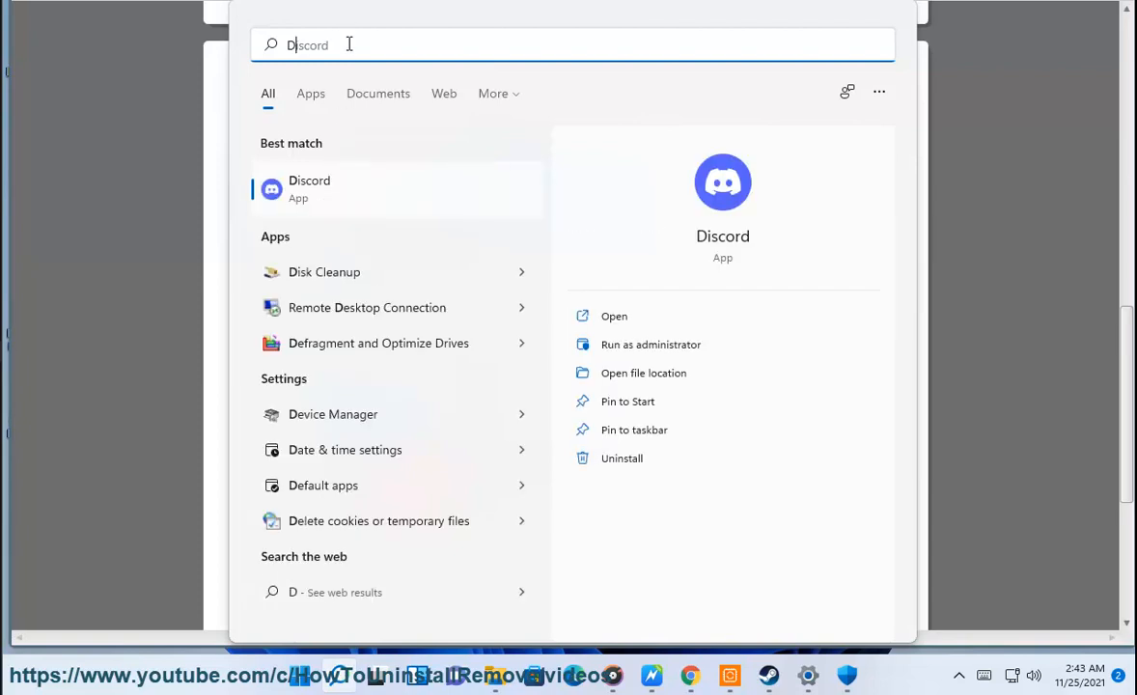
text(DEvice Manager)
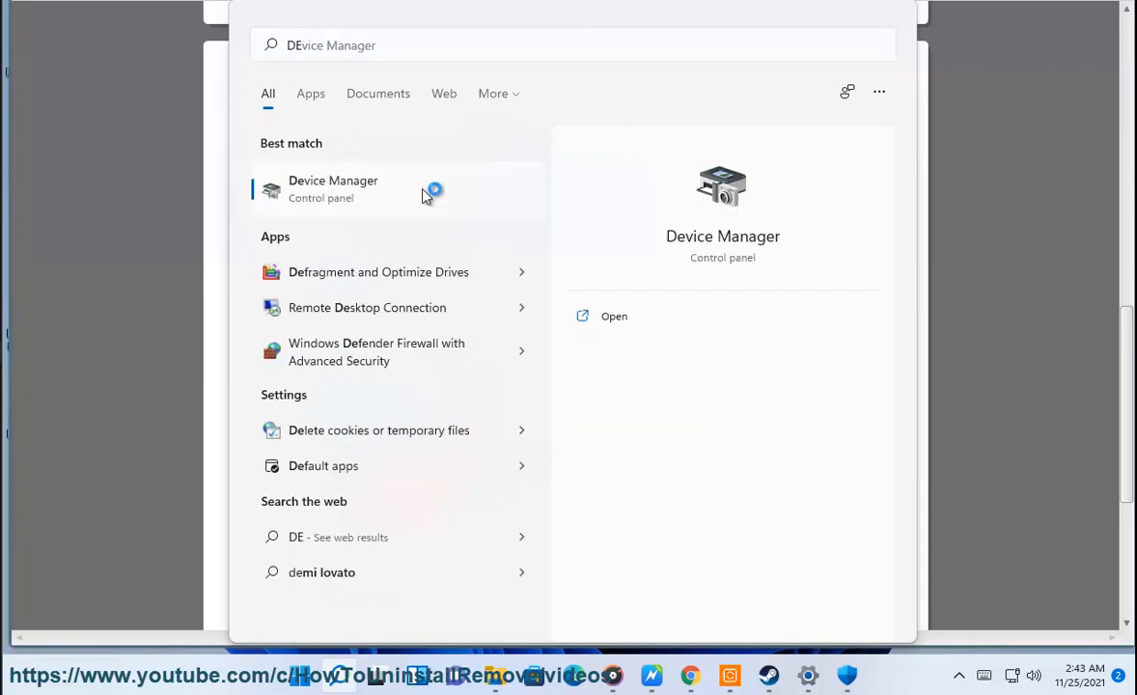